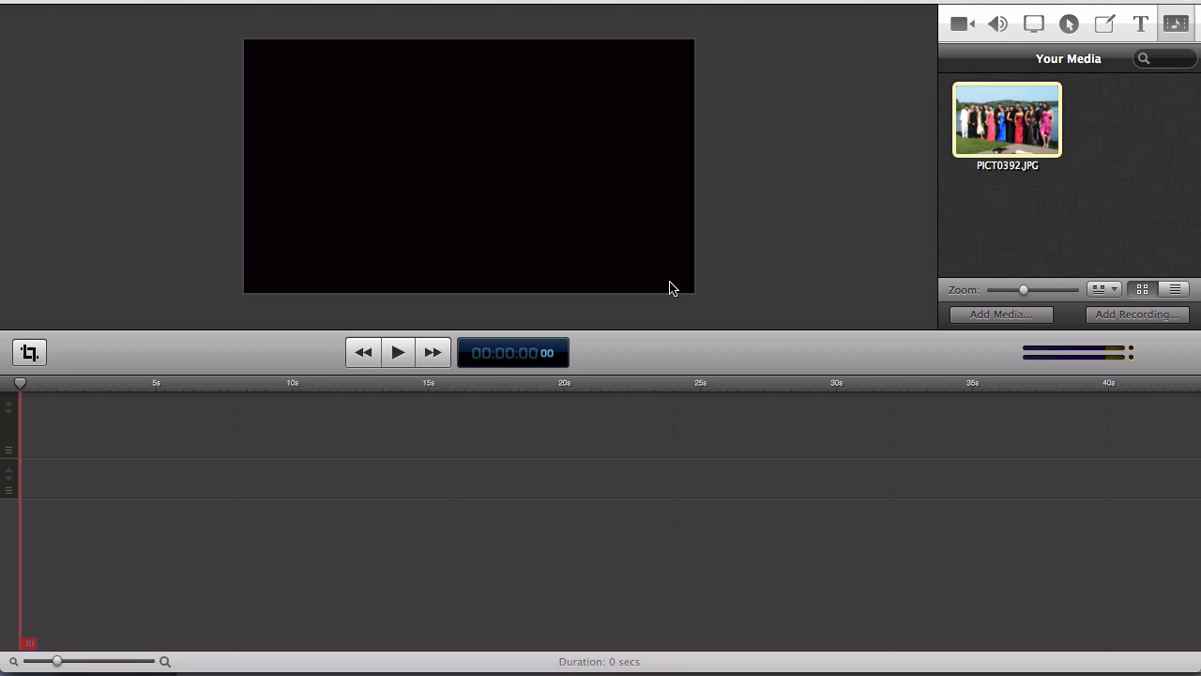
Drop PICT0392.JPG from the media library onto the timeline and select the clip.
{"action": "left_click_drag", "start_coordinate": [1006, 119], "coordinate": [87, 424]}
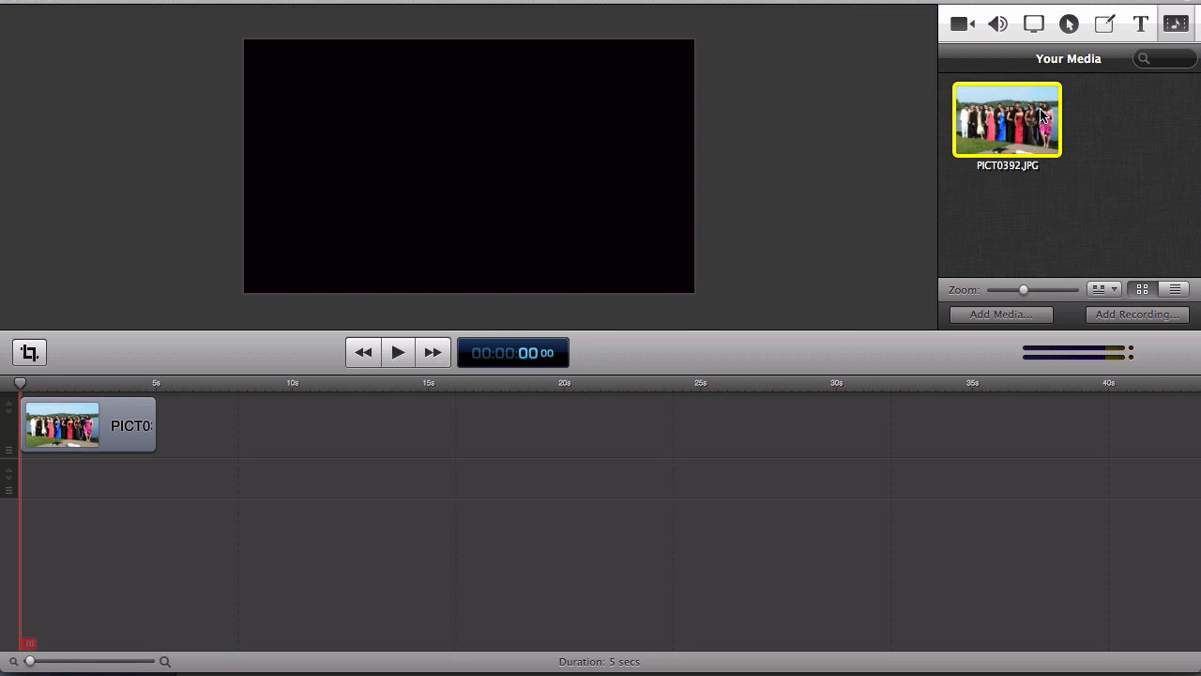
{"action": "left_click", "coordinate": [1006, 118]}
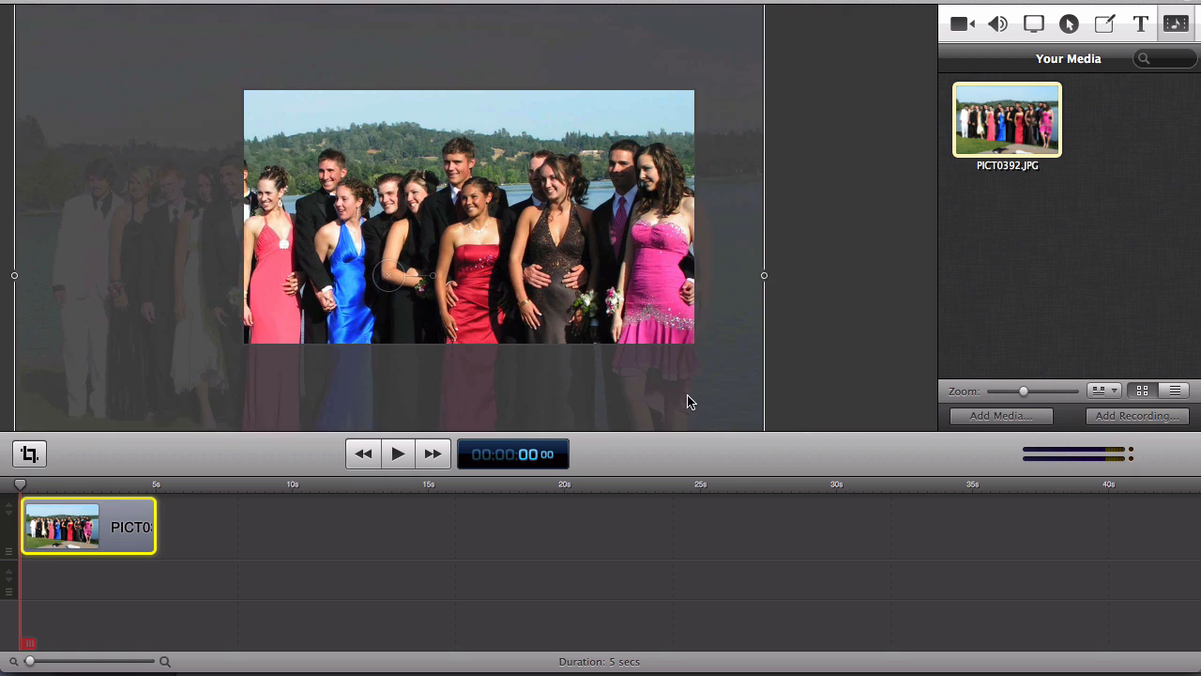
Align the photo's right edge with the frame and extend the clip to 30 seconds.
{"action": "left_click_drag", "start_coordinate": [762, 274], "coordinate": [707, 263]}
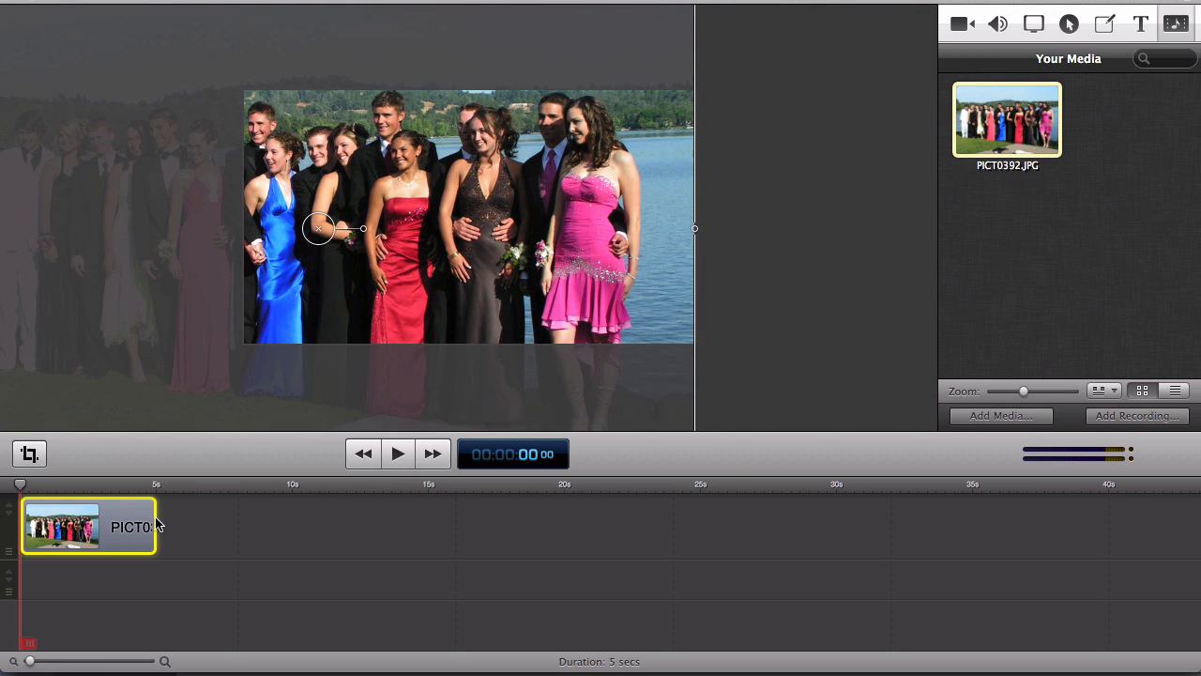
{"action": "left_click_drag", "start_coordinate": [157, 526], "coordinate": [610, 526]}
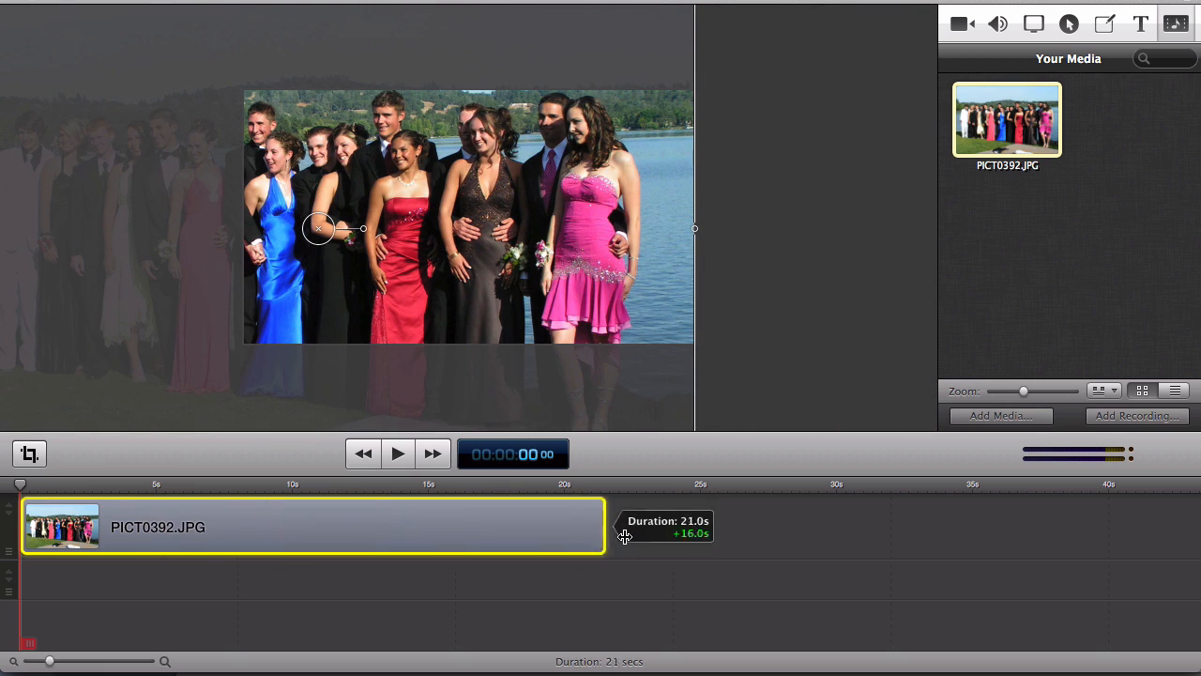
{"action": "left_click_drag", "start_coordinate": [604, 526], "coordinate": [841, 526]}
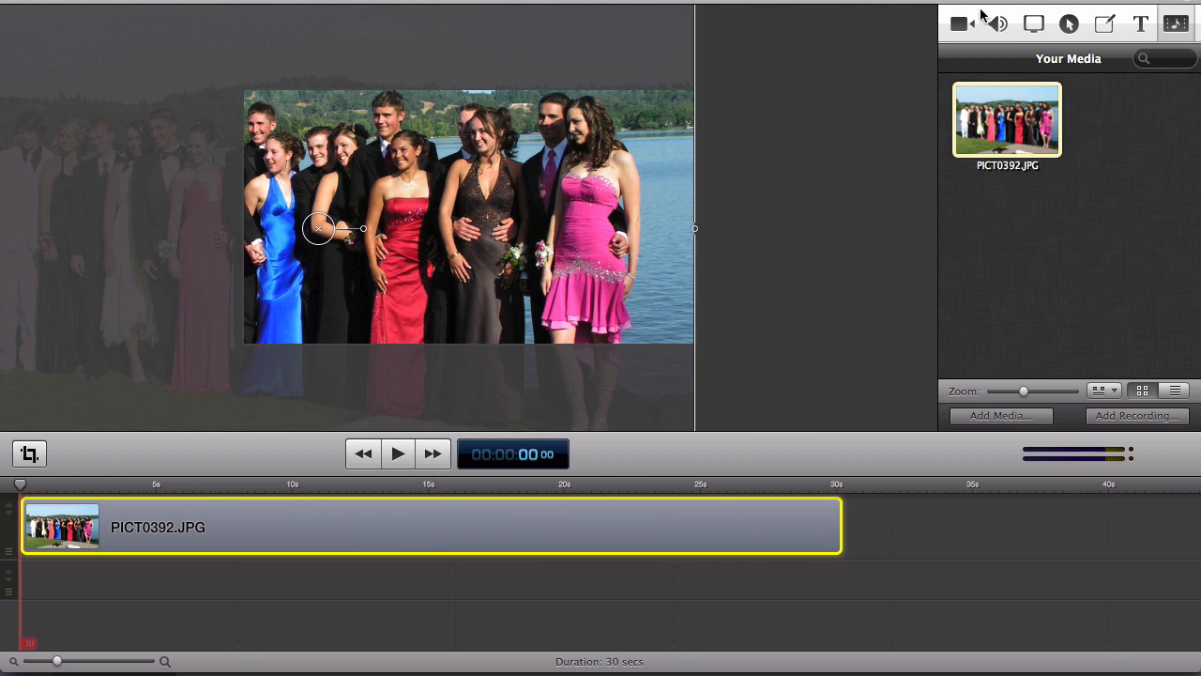
Add a video action from Video Properties and stretch it across the first 20 seconds.
{"action": "left_click", "coordinate": [961, 23]}
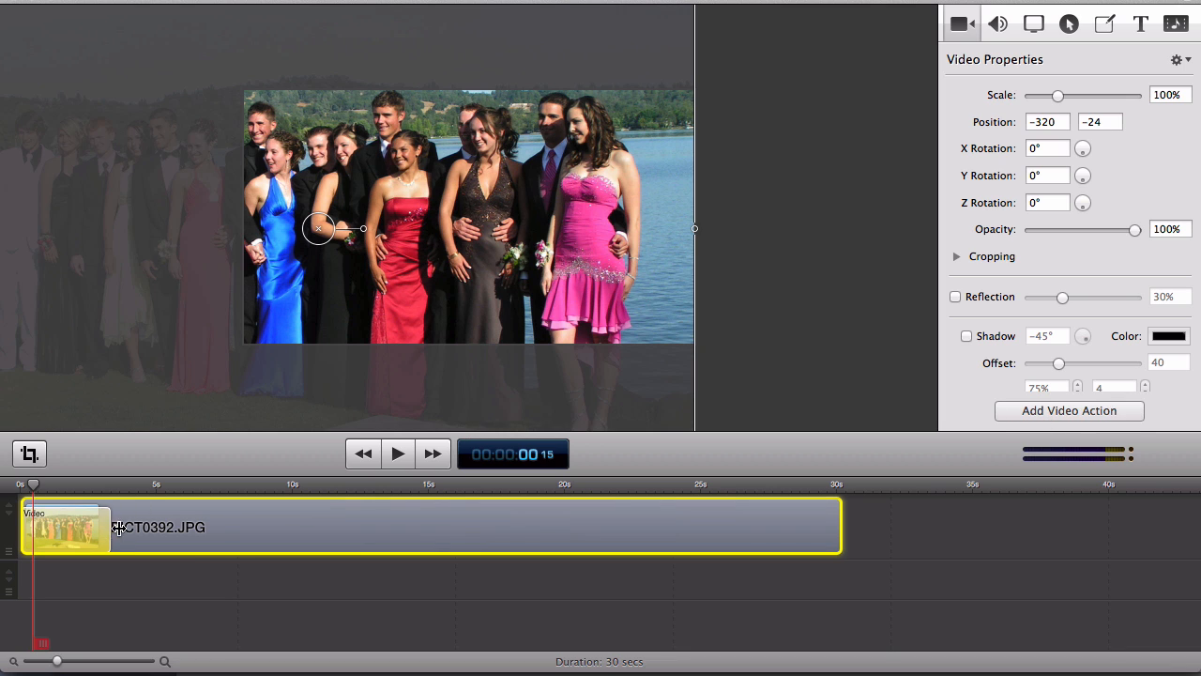
{"action": "left_click_drag", "start_coordinate": [841, 525], "coordinate": [563, 526]}
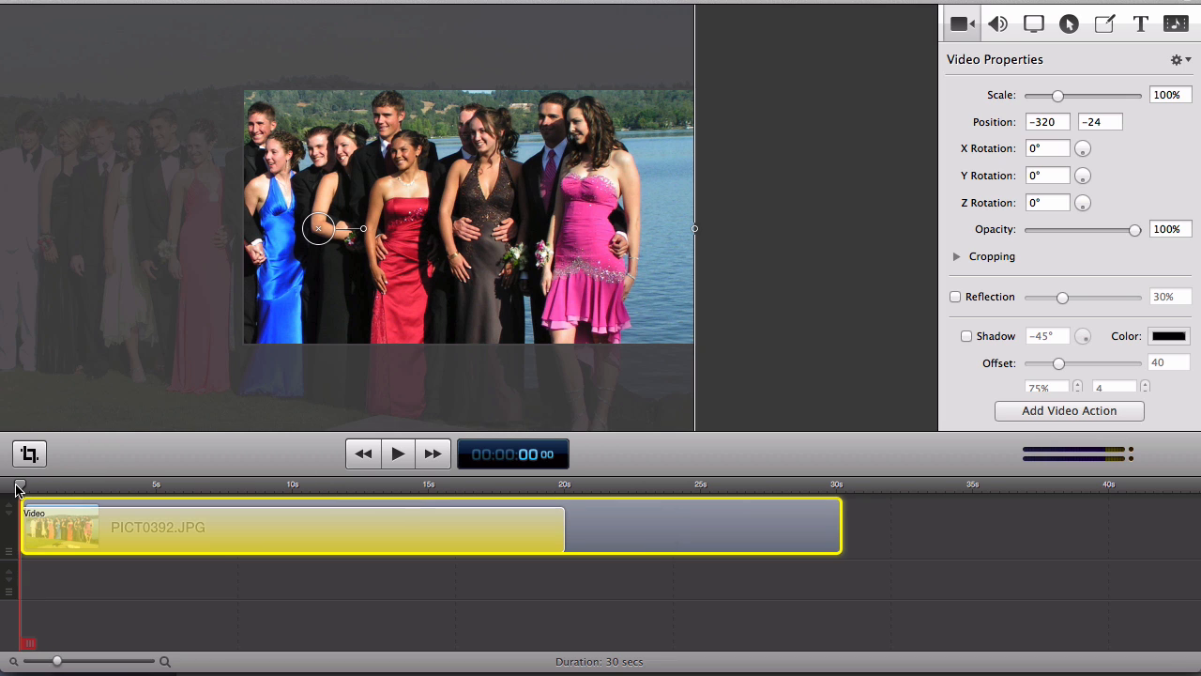
Move the playhead to the 20-second point at the video action's end.
{"action": "left_click_drag", "start_coordinate": [319, 229], "coordinate": [319, 206]}
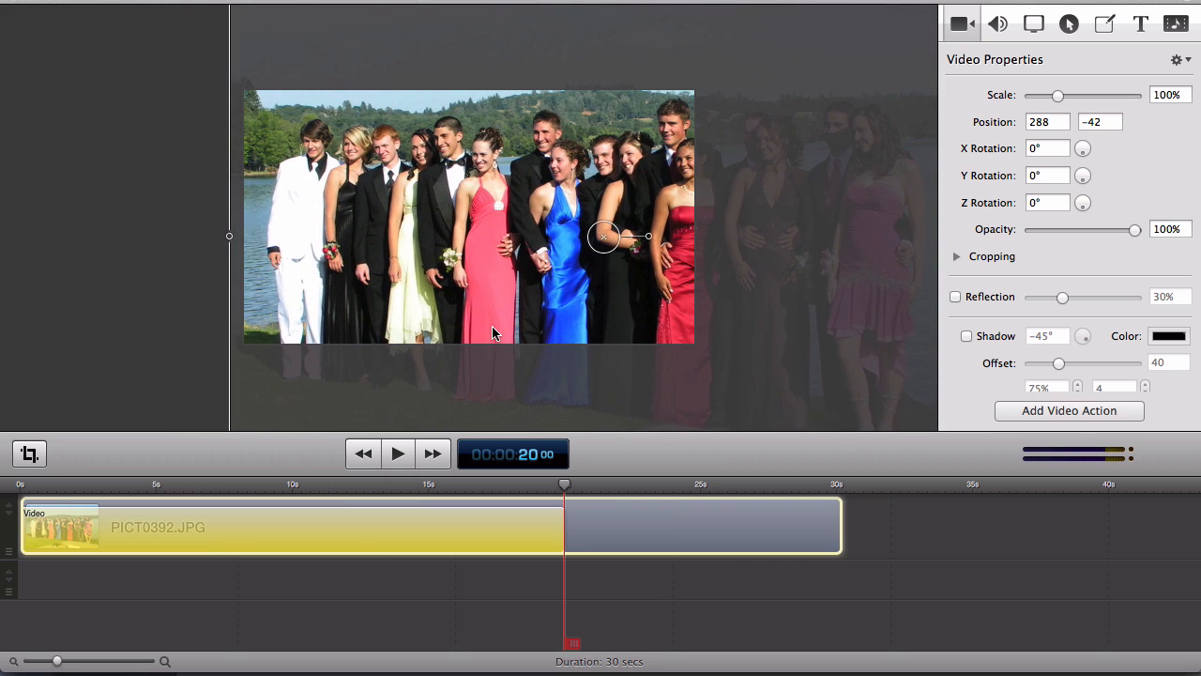
{"action": "mouse_move", "coordinate": [23, 488]}
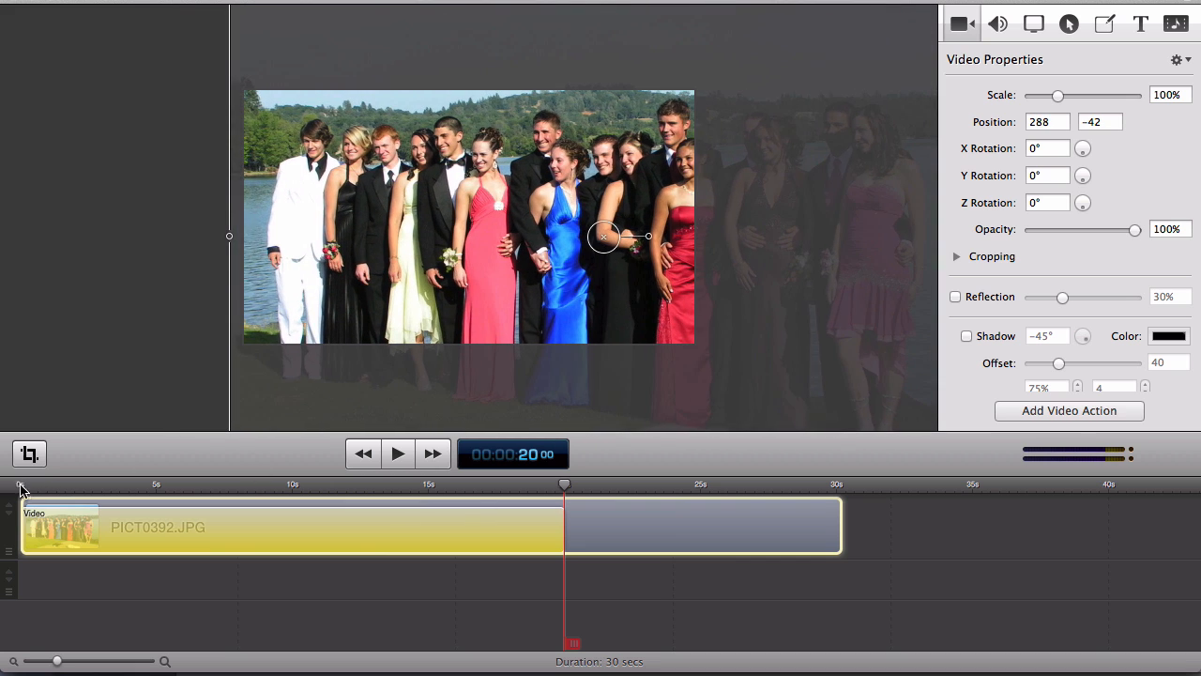
Return to the timeline start and play back the pan across the group photo.
{"action": "left_click", "coordinate": [398, 452]}
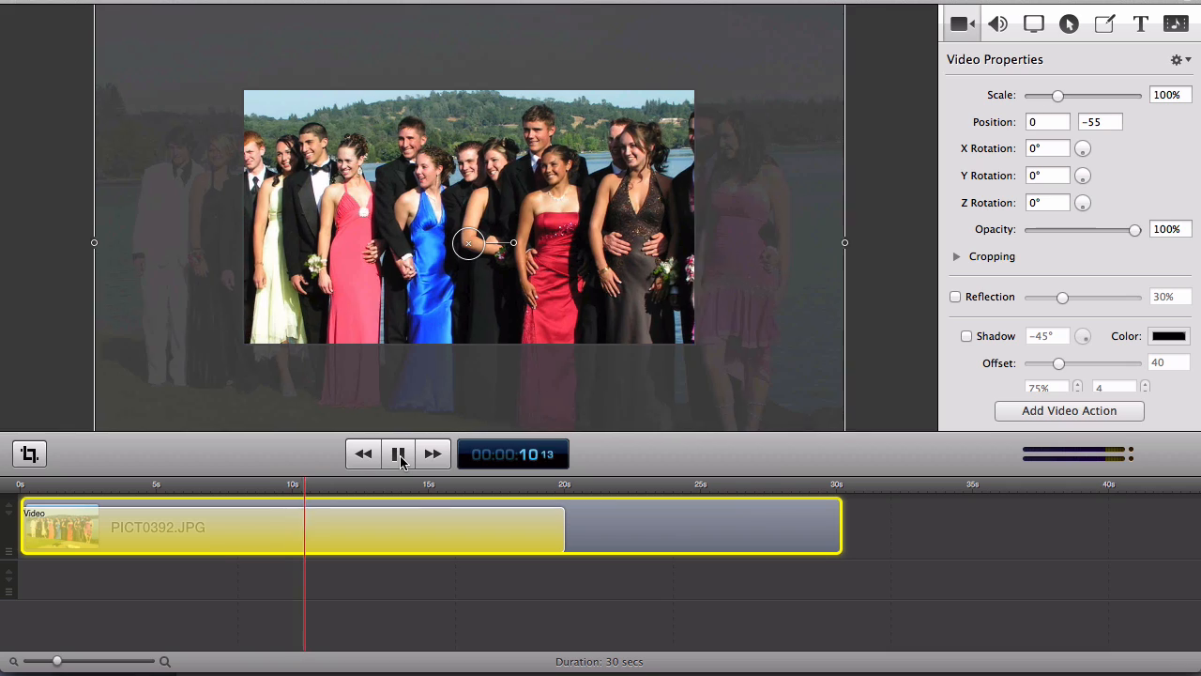
{"action": "left_click_drag", "start_coordinate": [469, 244], "coordinate": [503, 241]}
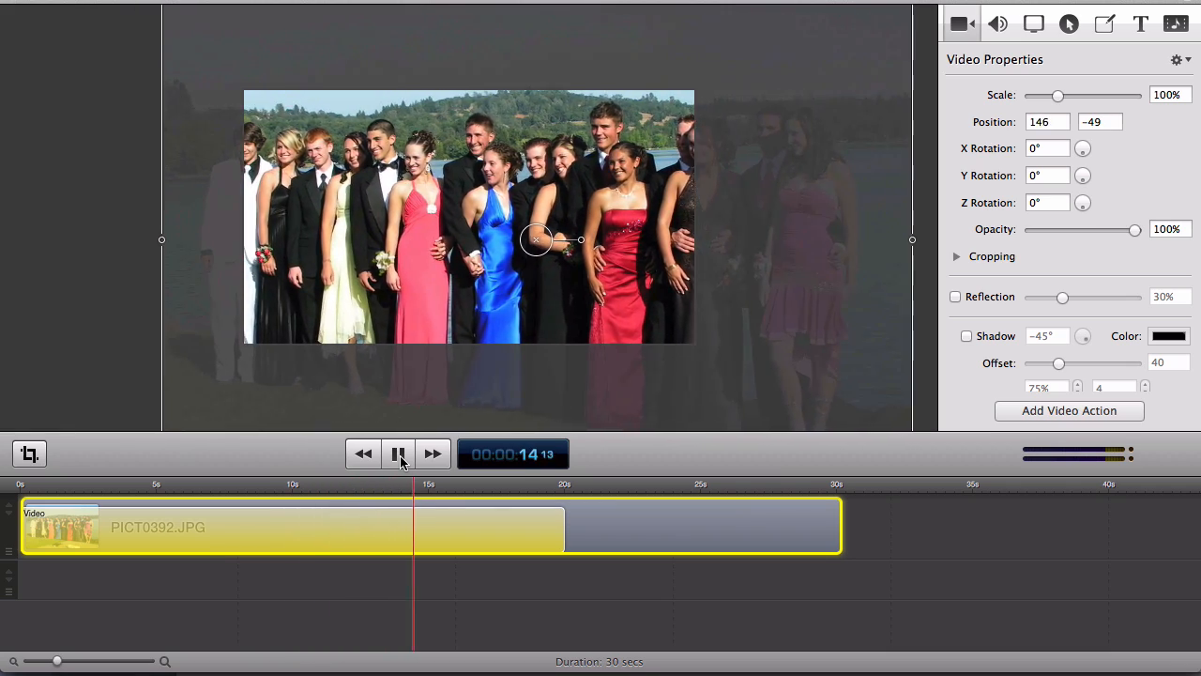
{"action": "left_click", "coordinate": [398, 452]}
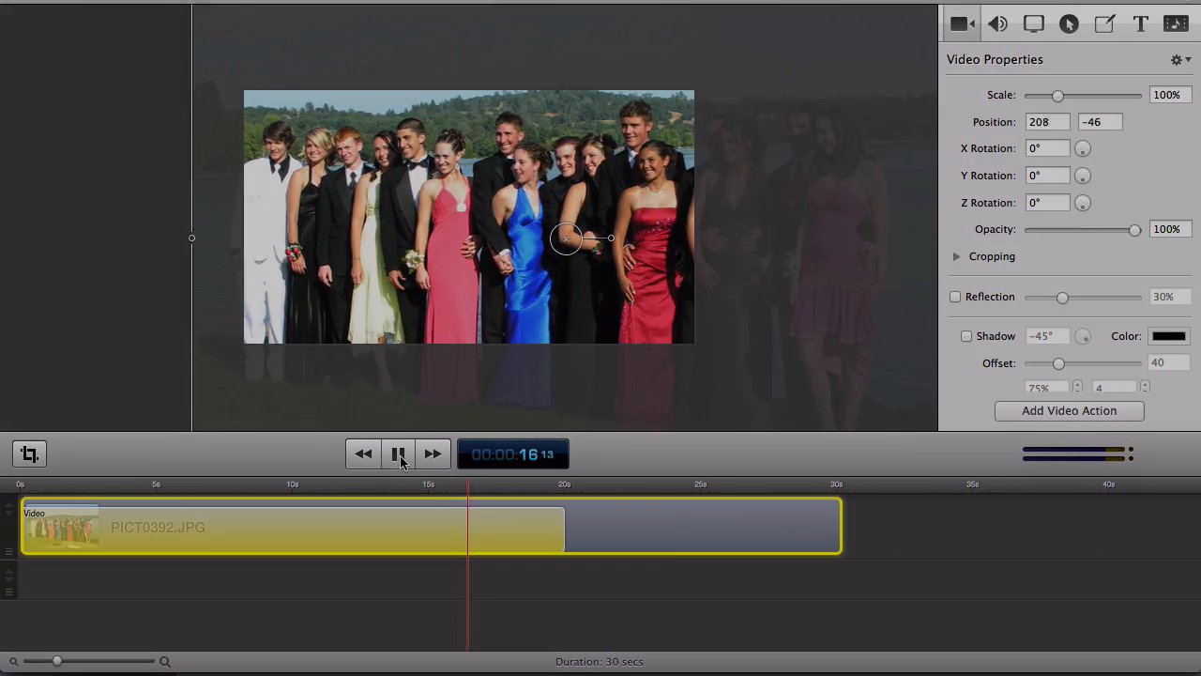